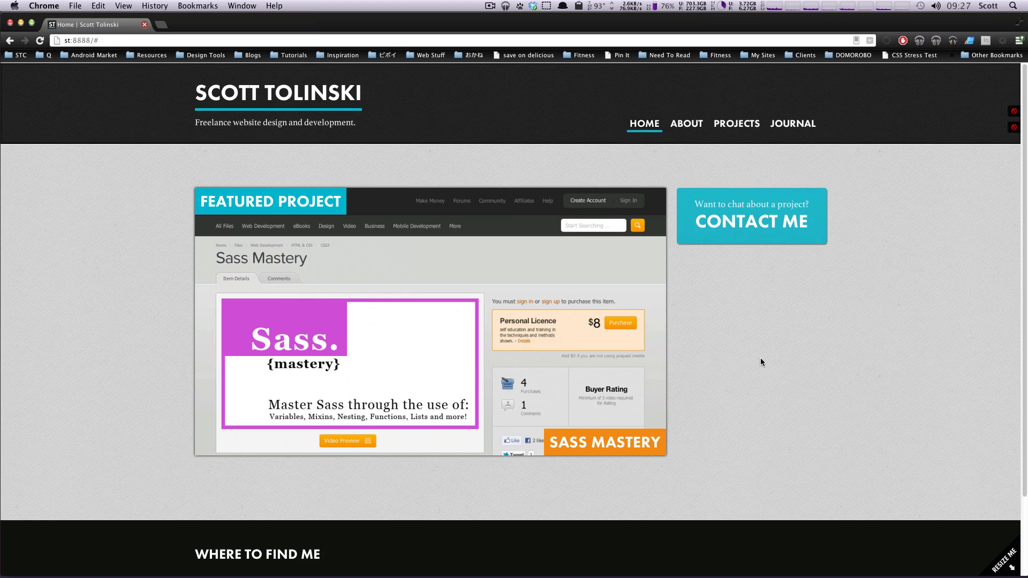
mouse_move(968, 400)
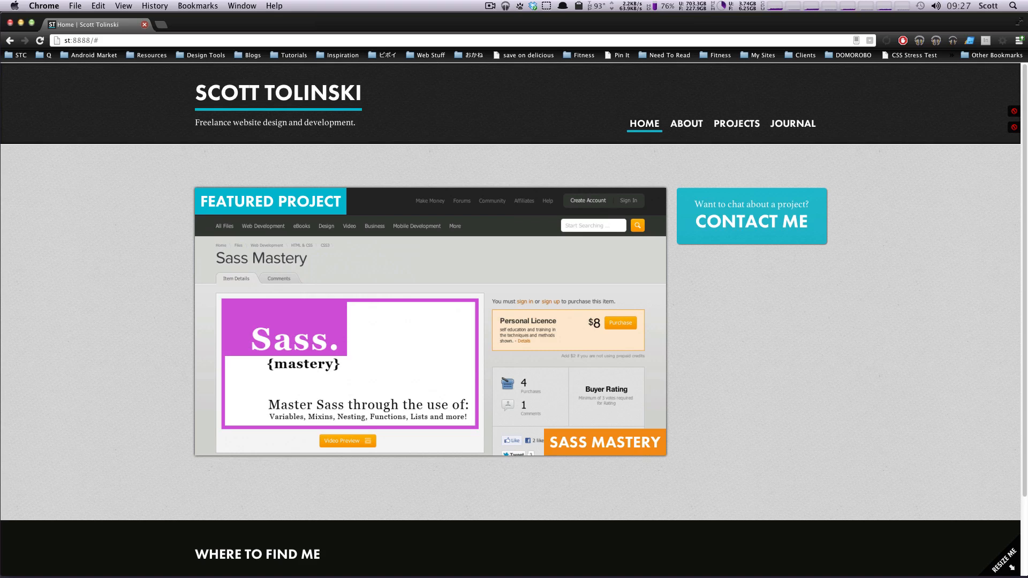
mouse_move(998, 485)
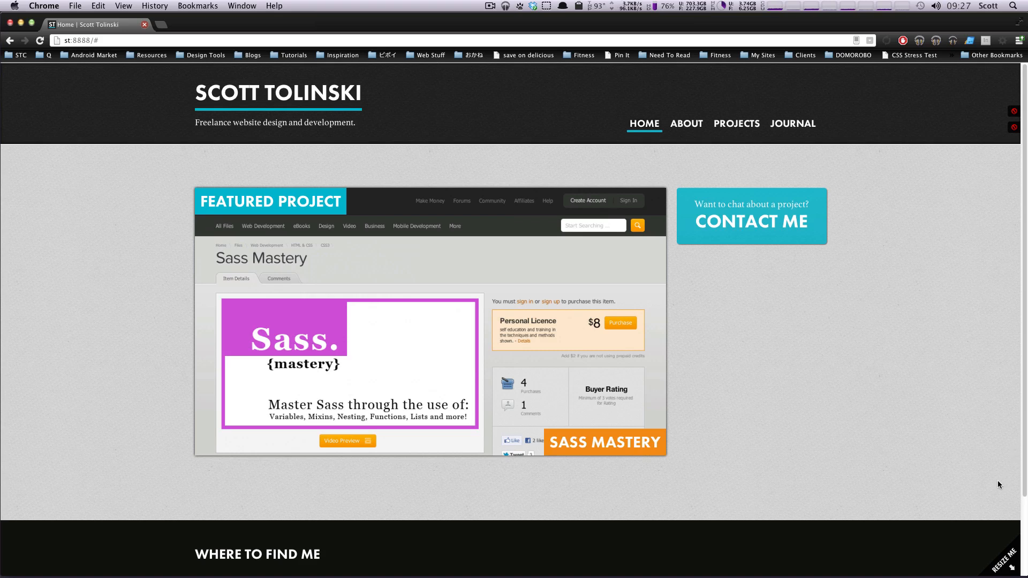
mouse_move(986, 482)
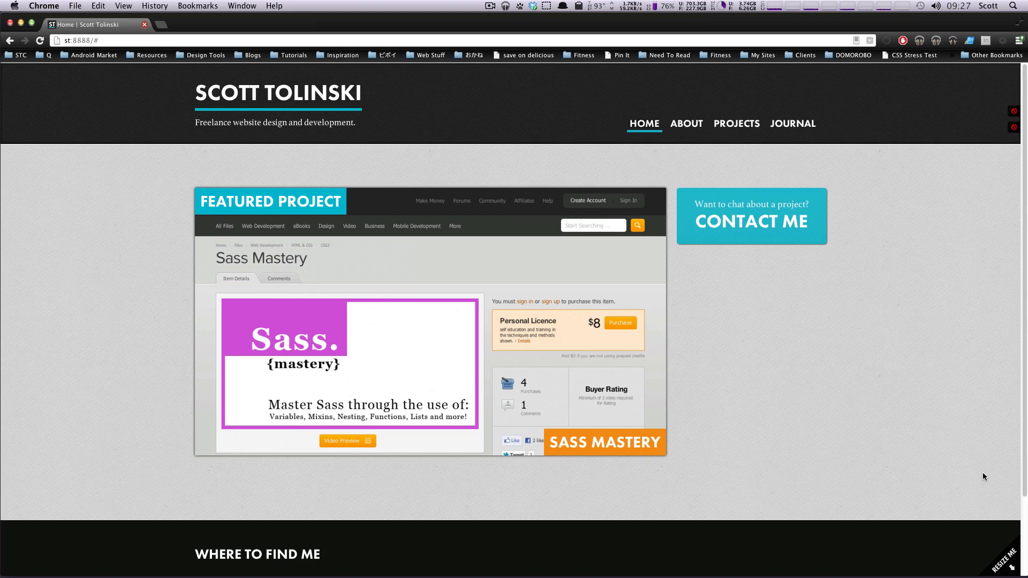
mouse_move(911, 419)
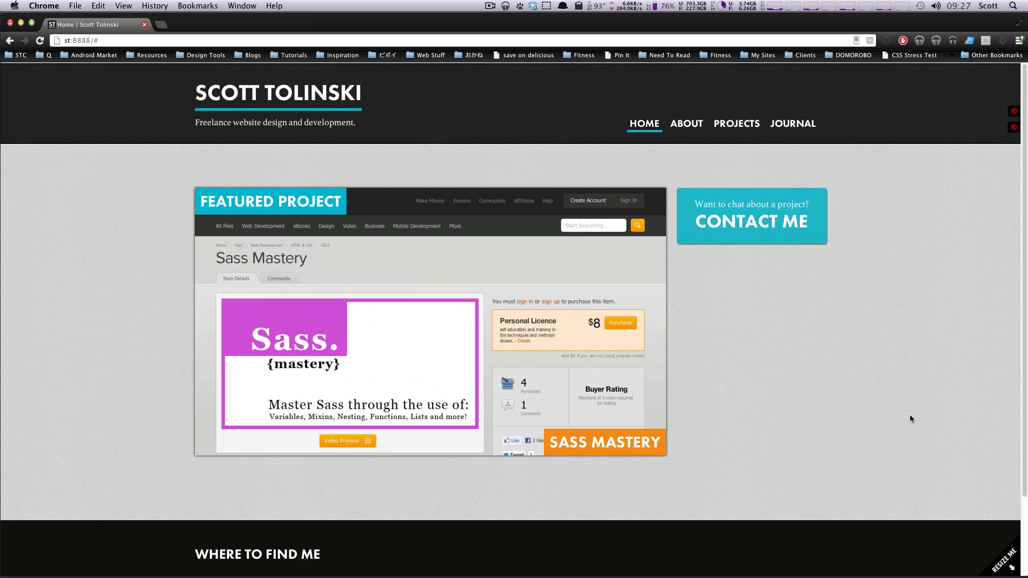
mouse_move(809, 397)
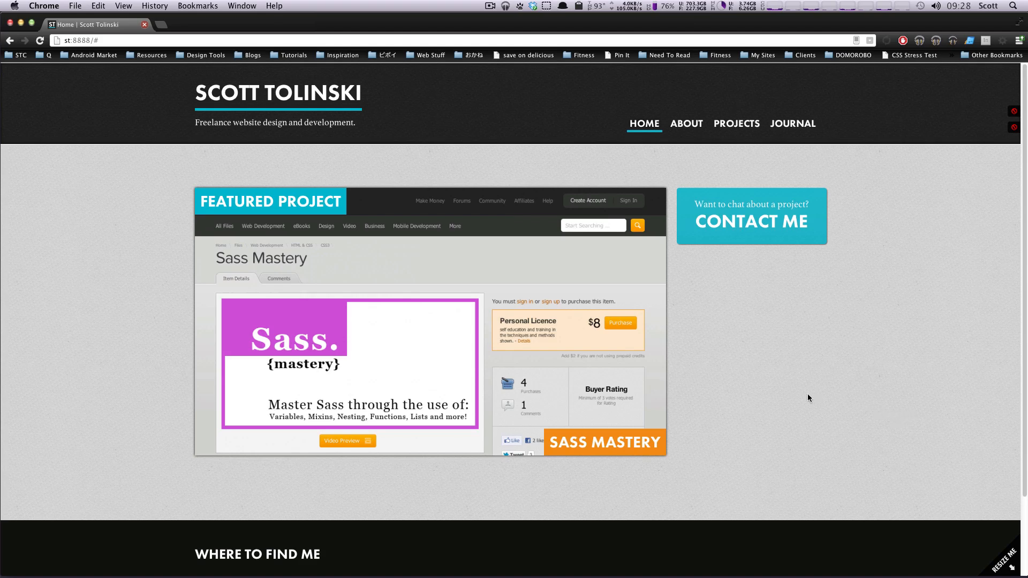
Step: Browse drupal.org theme listings past Danland, Tao and AdaptiveTheme to Omega, then return to the demo site
left_click(203, 26)
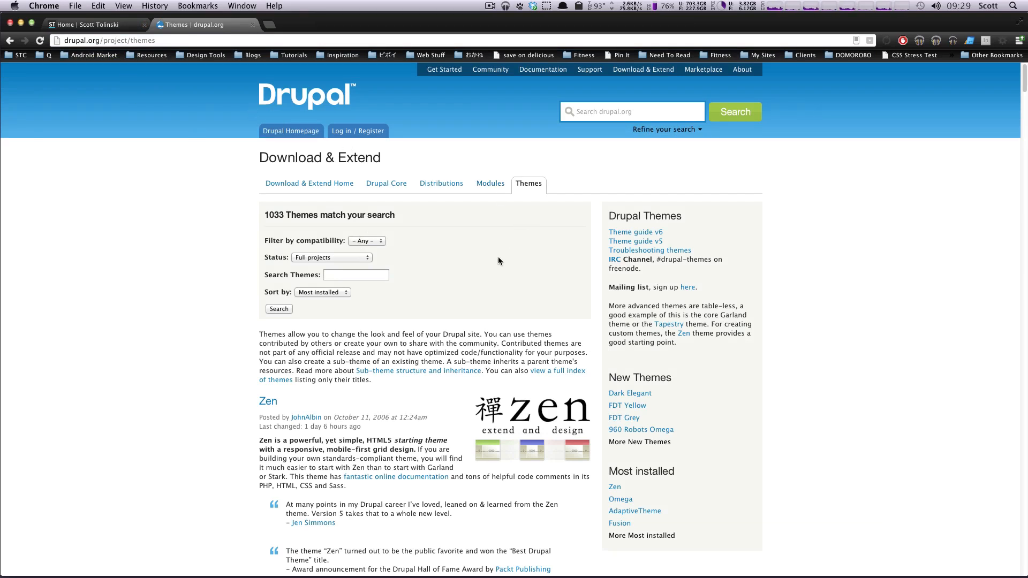
scroll("down", 3)
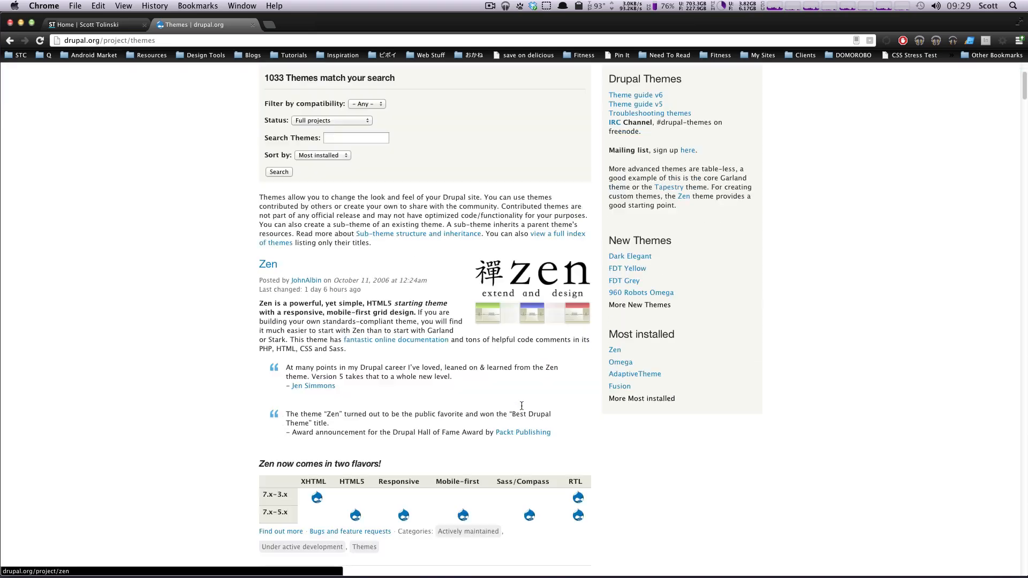
scroll("down", 3)
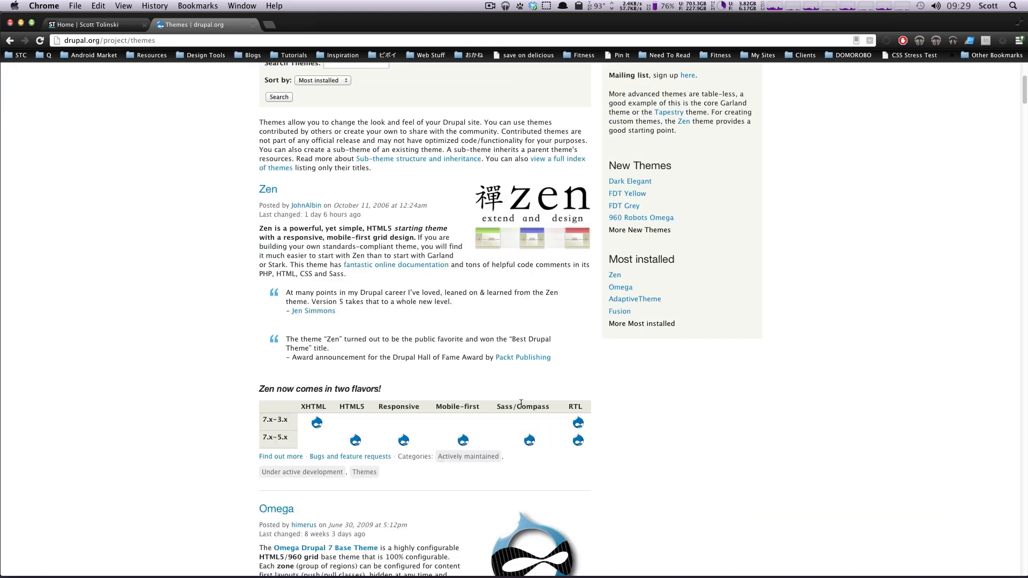
scroll("down", 3)
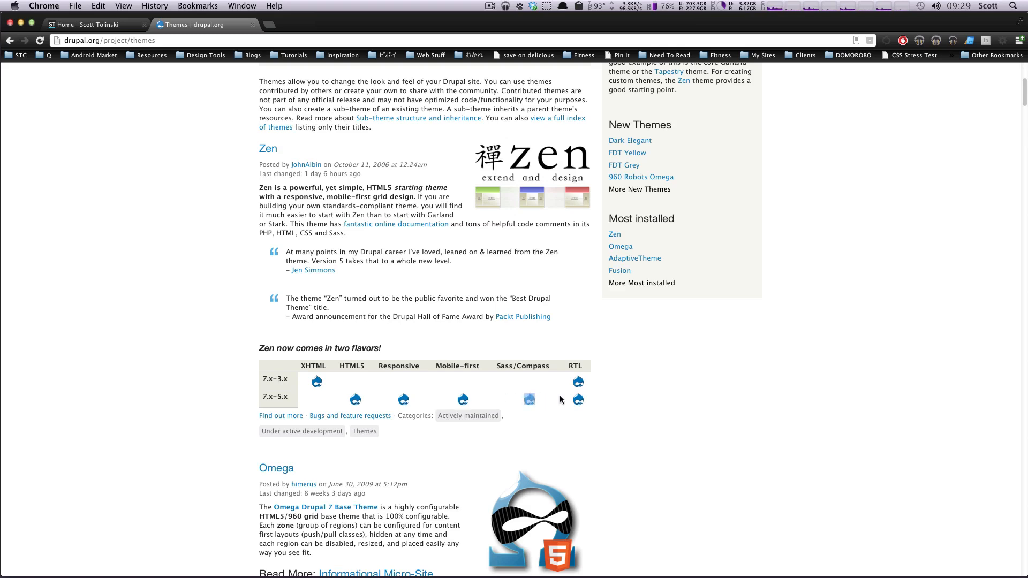
scroll("down", 3)
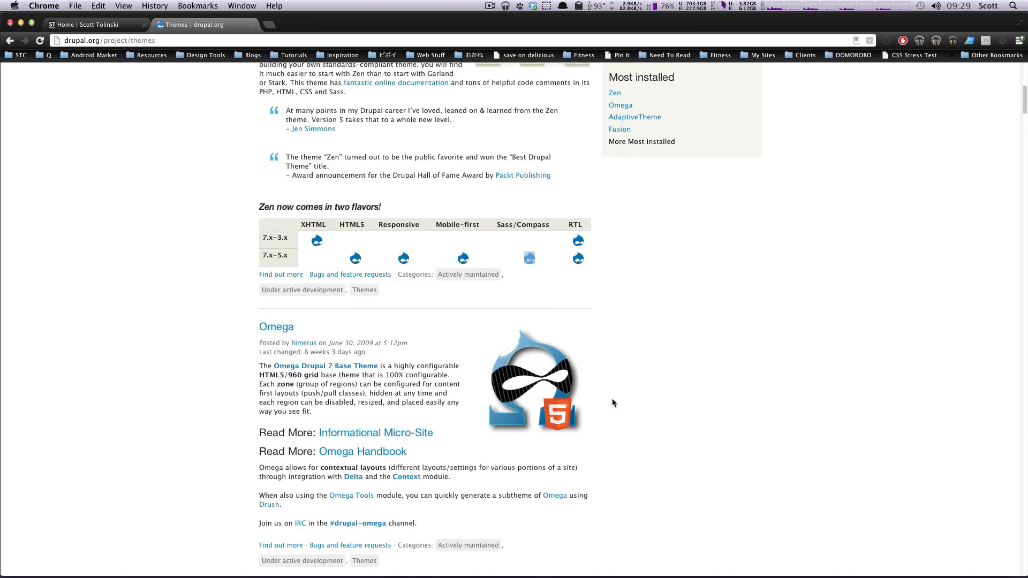
scroll("down", 3)
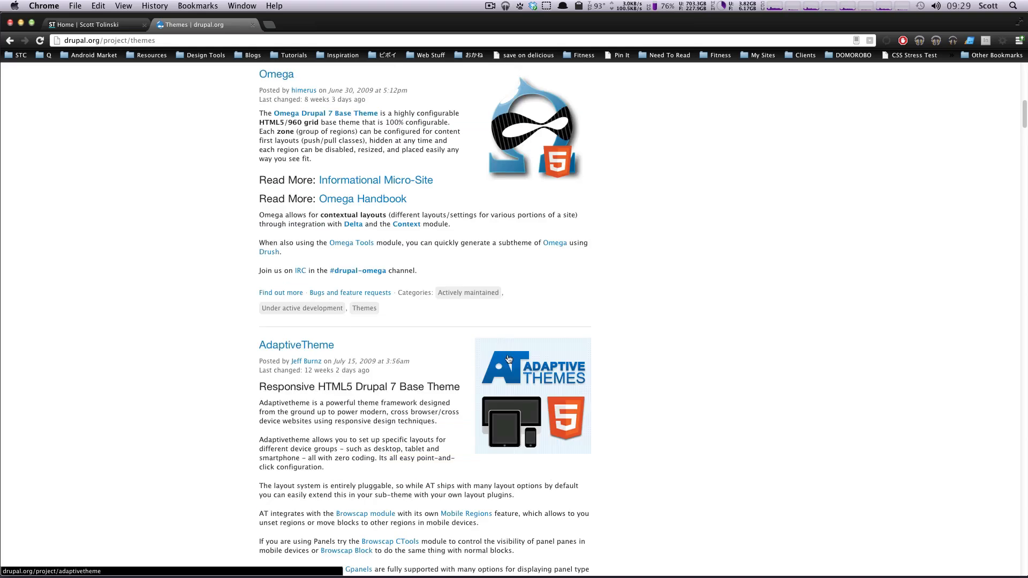
scroll("down", 3)
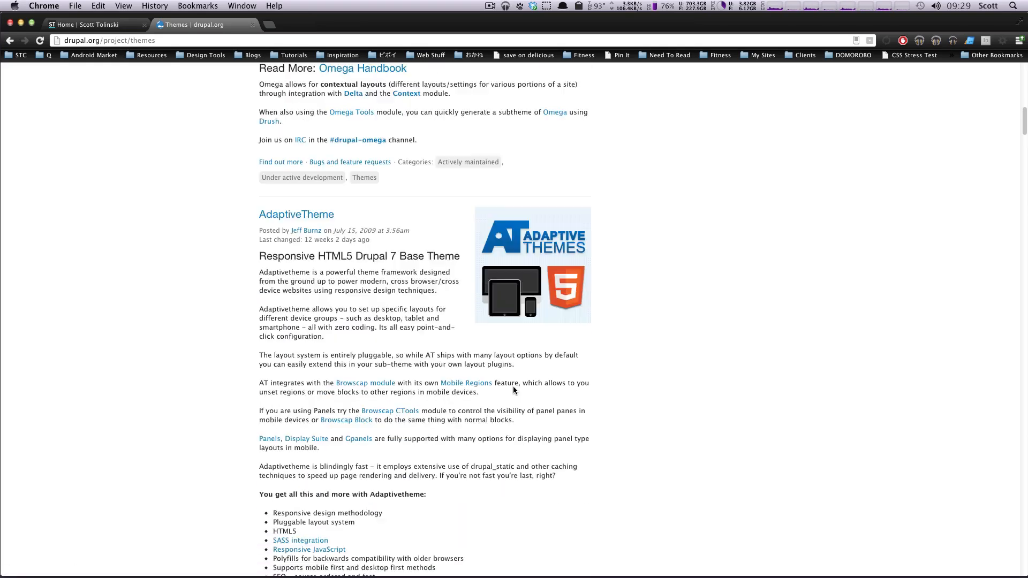
scroll("down", 3)
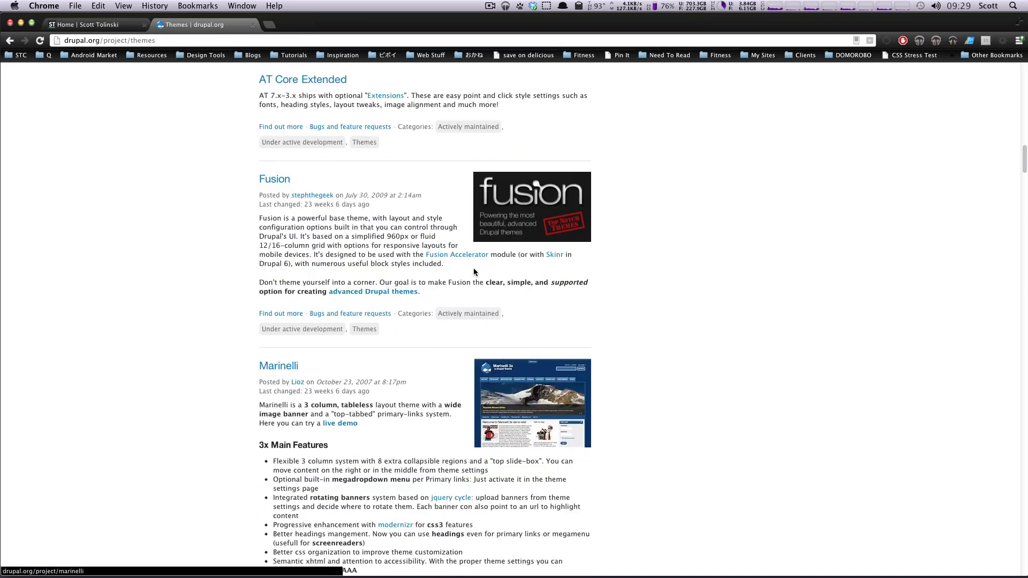
scroll("down", 3)
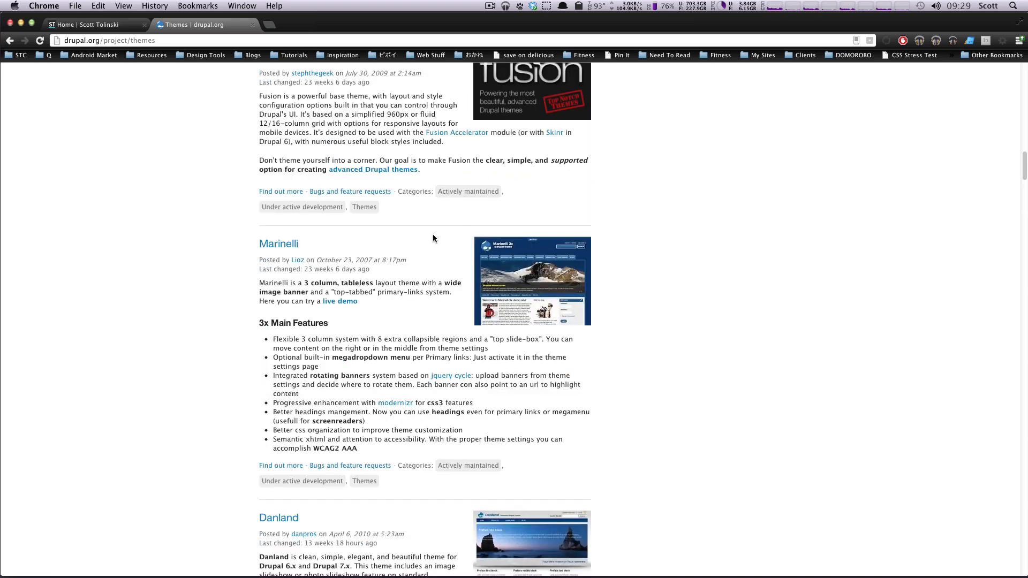
mouse_move(458, 267)
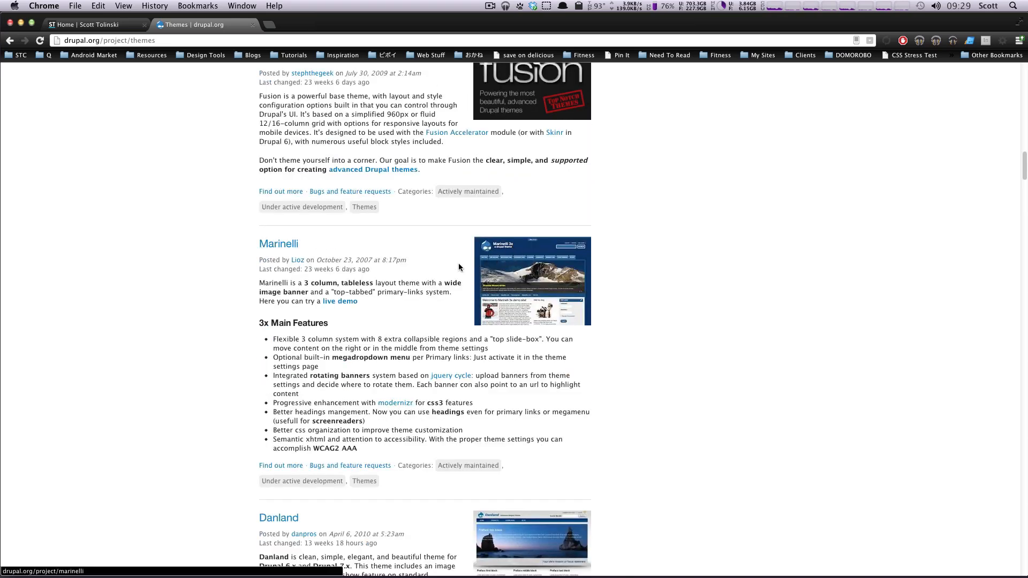
scroll("down", 3)
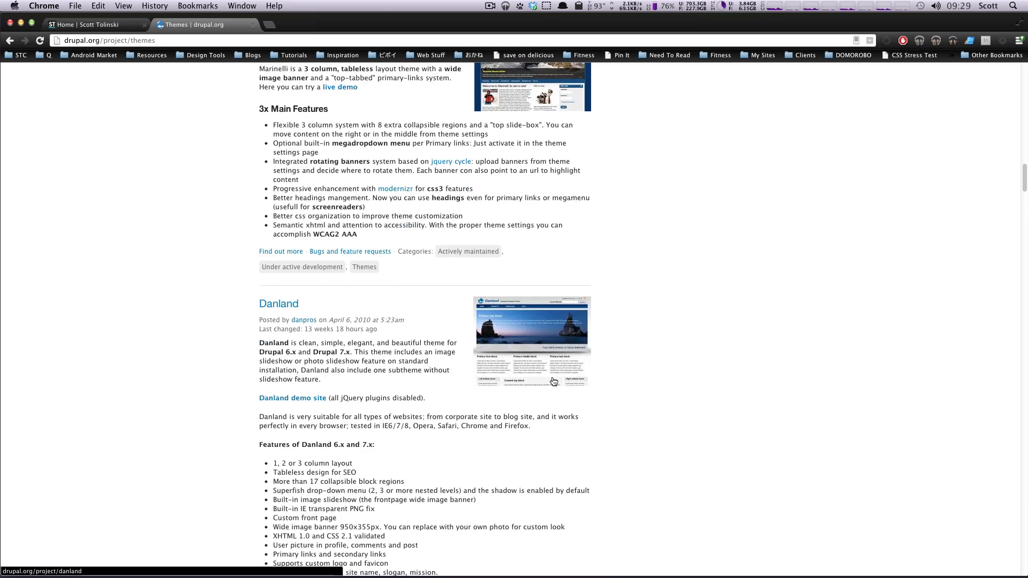
scroll("up", 3)
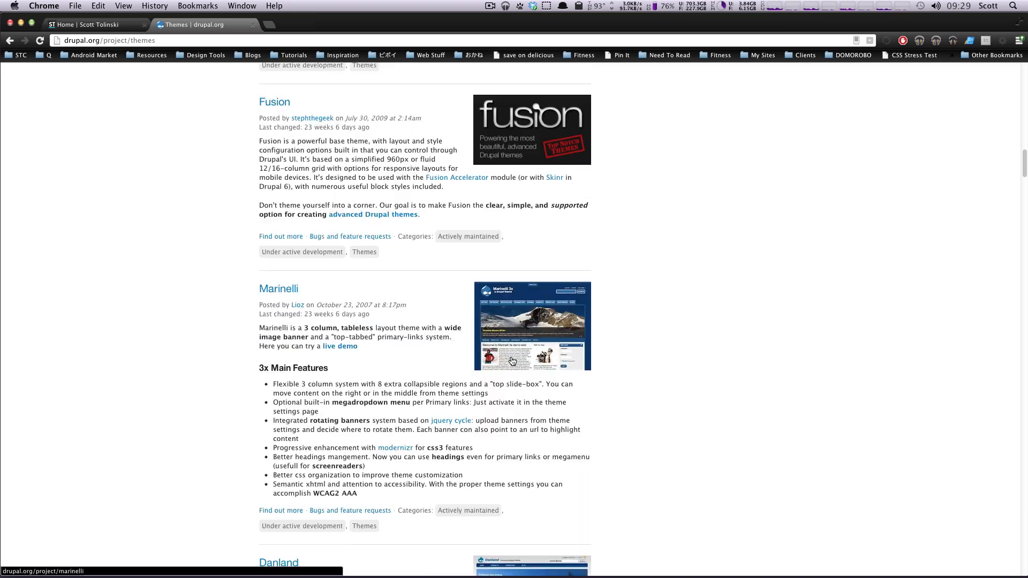
scroll("down", 3)
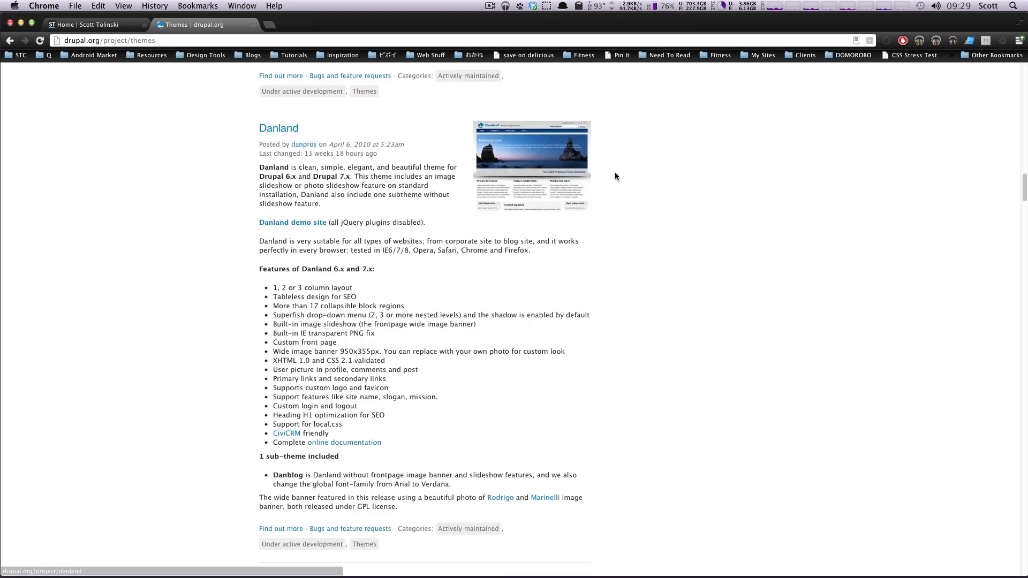
mouse_move(557, 185)
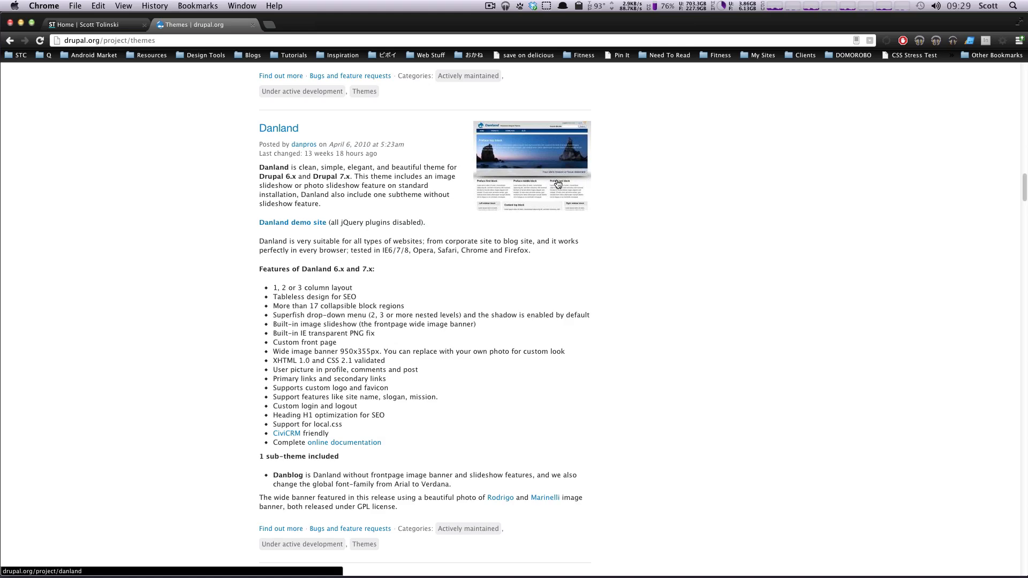
scroll("down", 3)
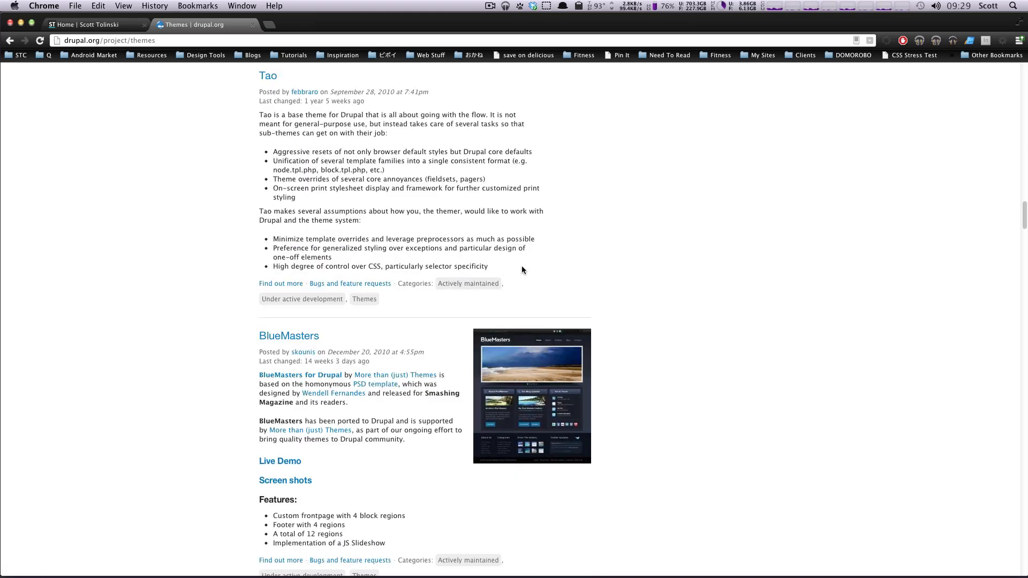
scroll("down", 3)
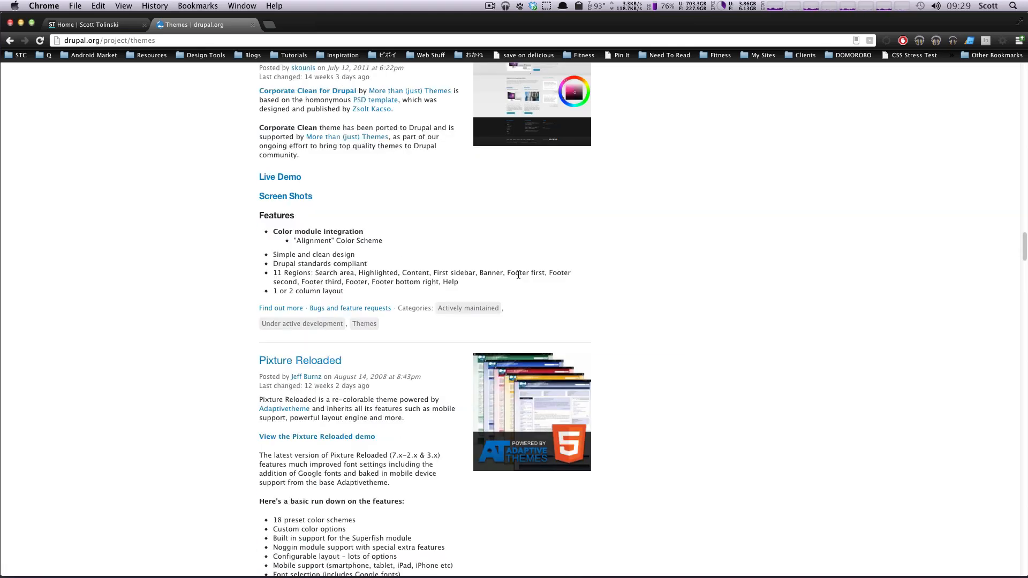
scroll("down", 3)
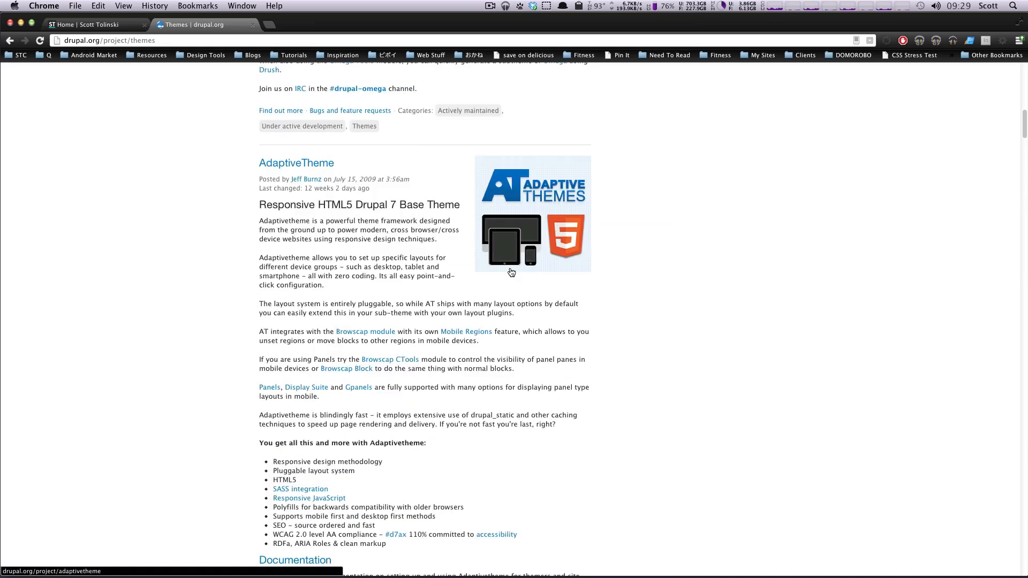
scroll("up", 3)
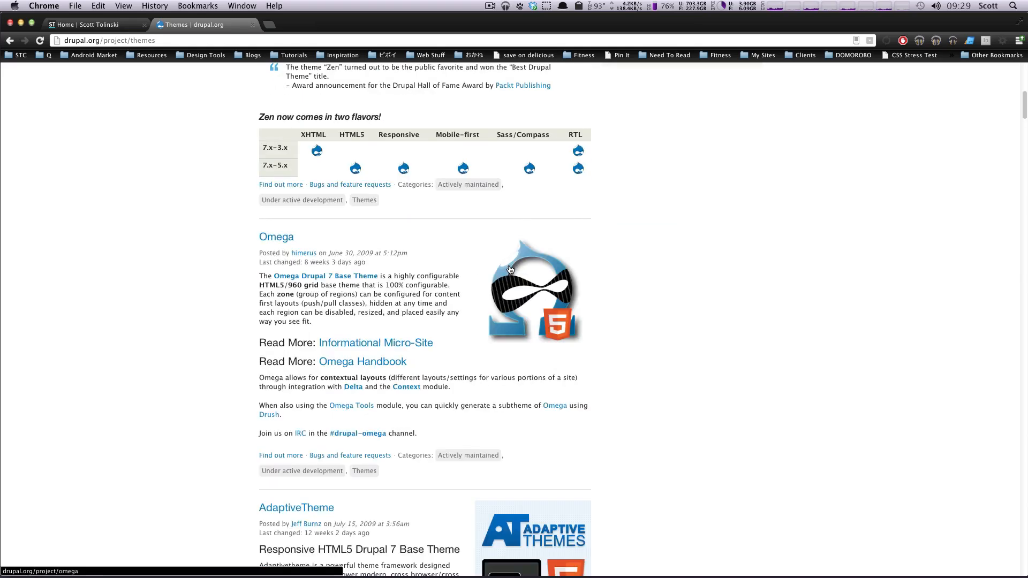
mouse_move(492, 474)
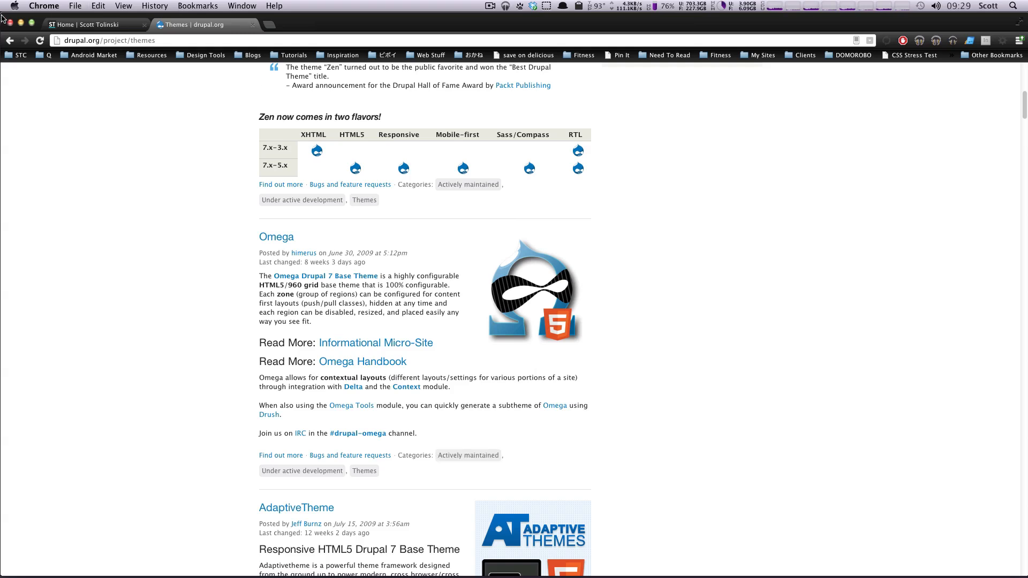
left_click(92, 24)
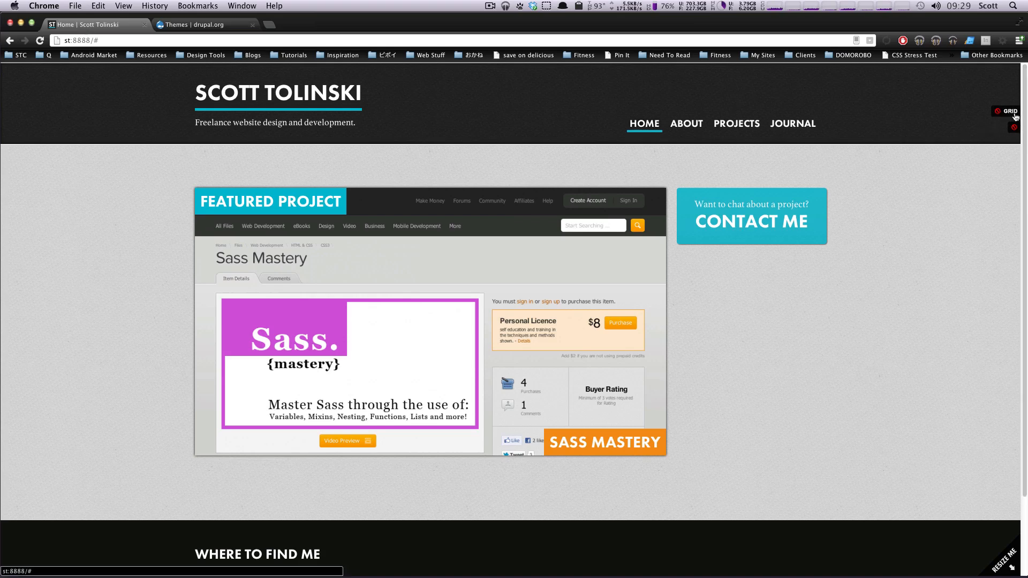
Step: Toggle GRID at the right page edge to overlay red columns on the Scott Tolinski homepage
left_click(1005, 111)
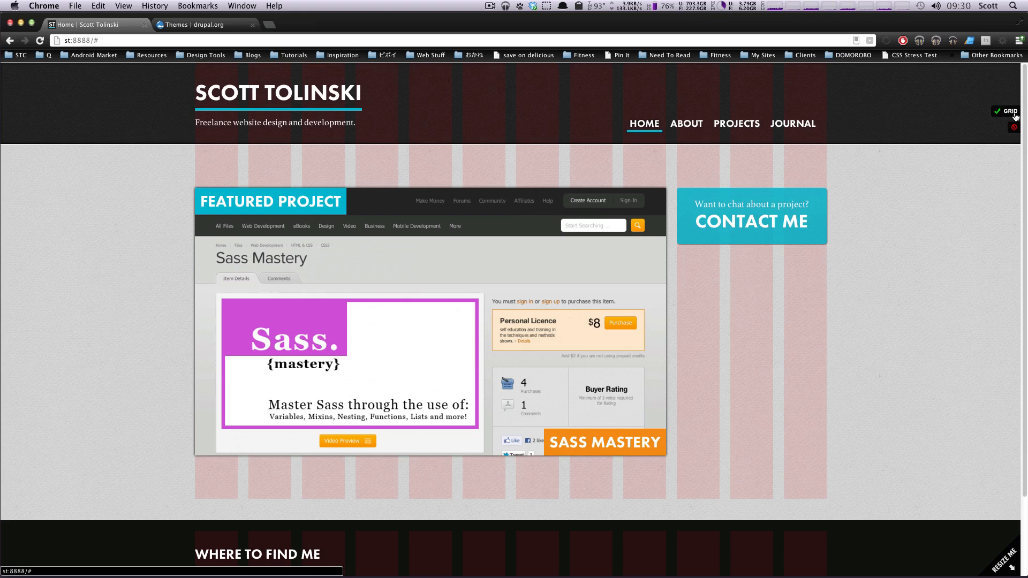
left_click(1007, 111)
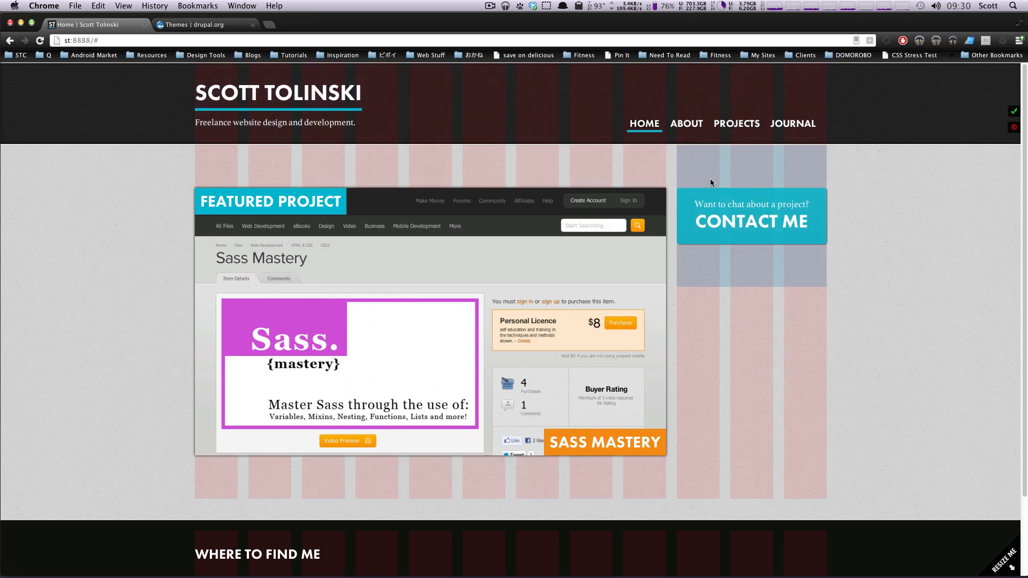
mouse_move(752, 493)
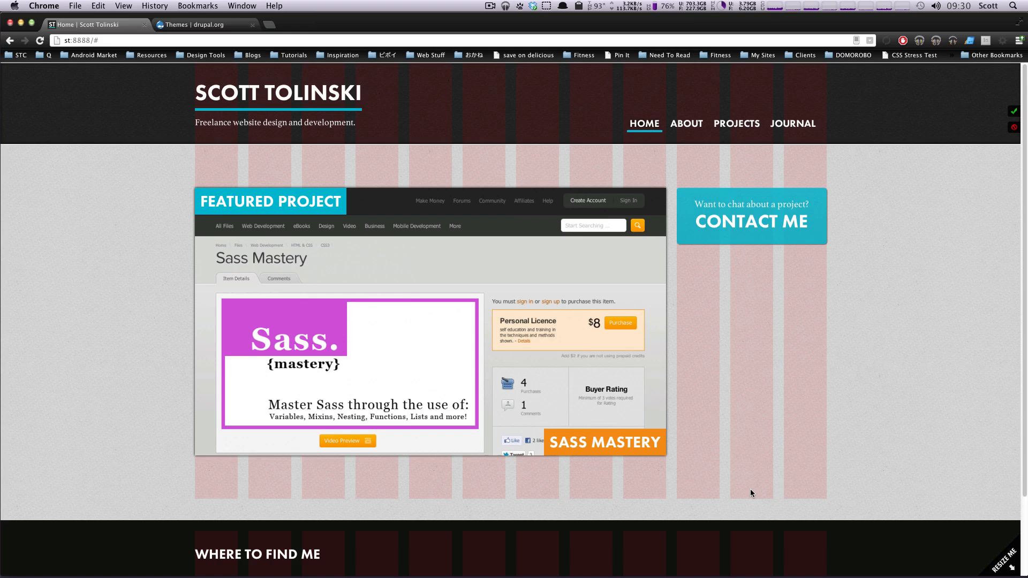
mouse_move(801, 296)
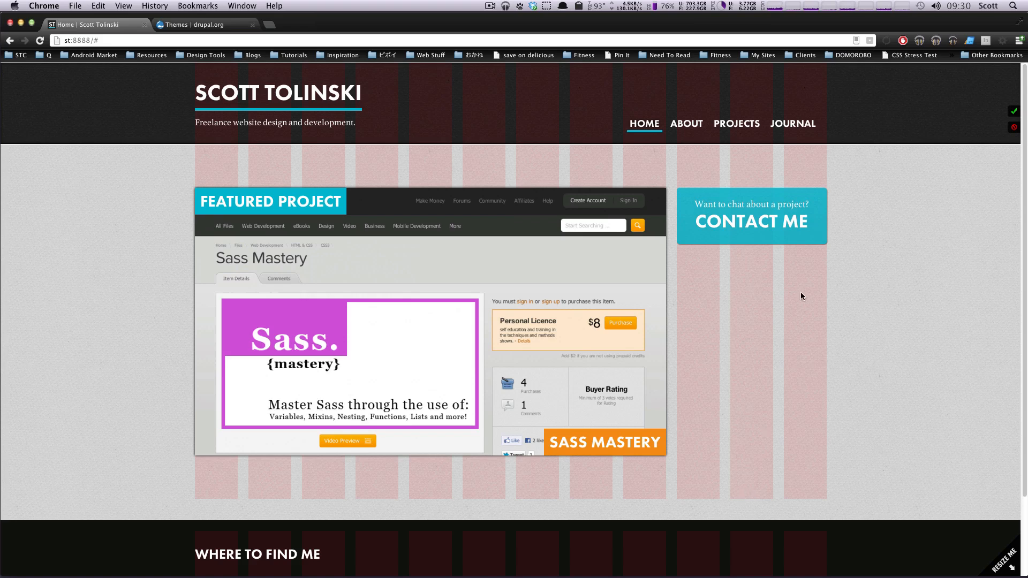
mouse_move(846, 283)
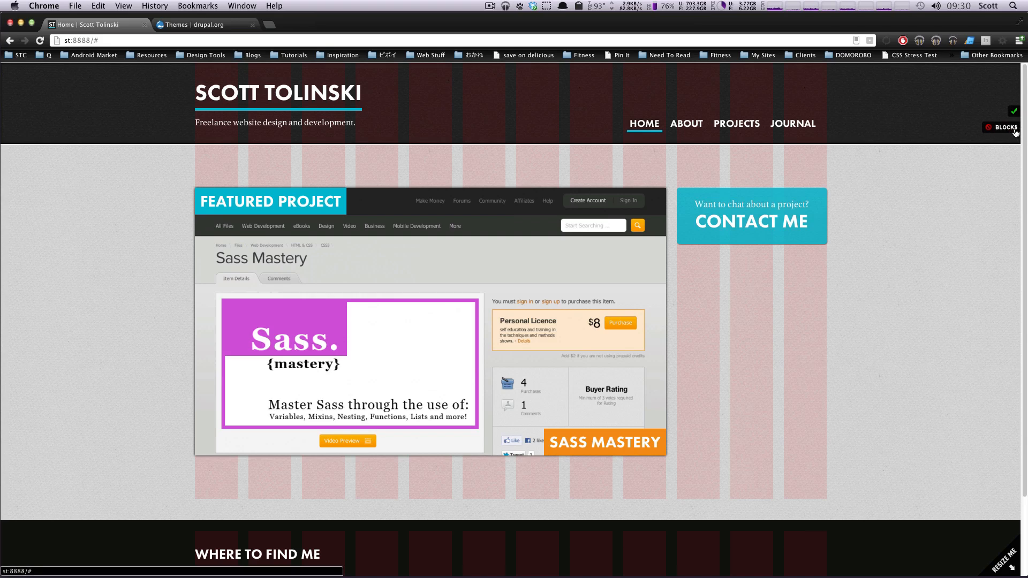
Step: Turn on BLOCKS and scroll through labelled regions like Branding, Header First, Preface and Postscript
left_click(1001, 126)
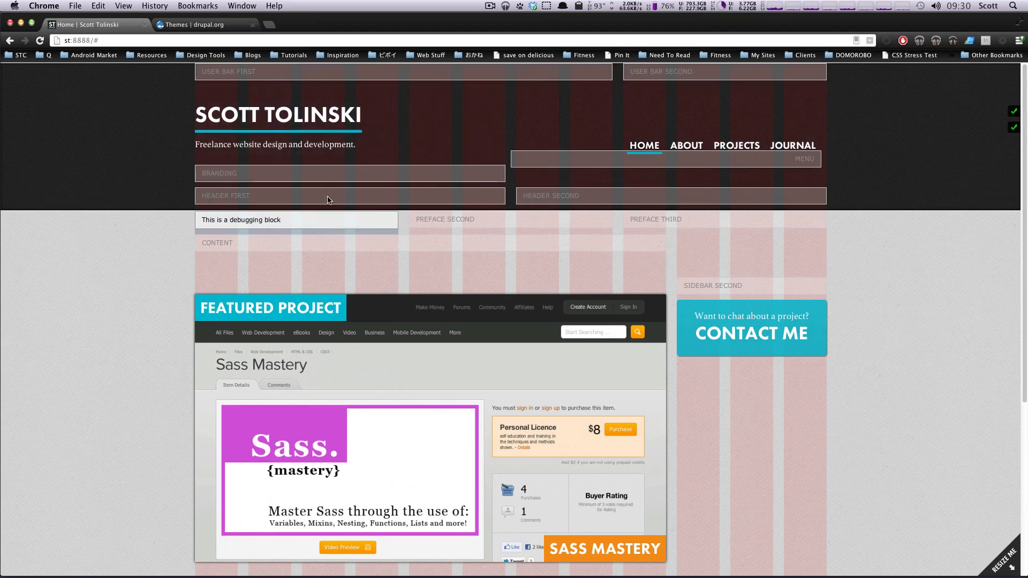
scroll("down", 3)
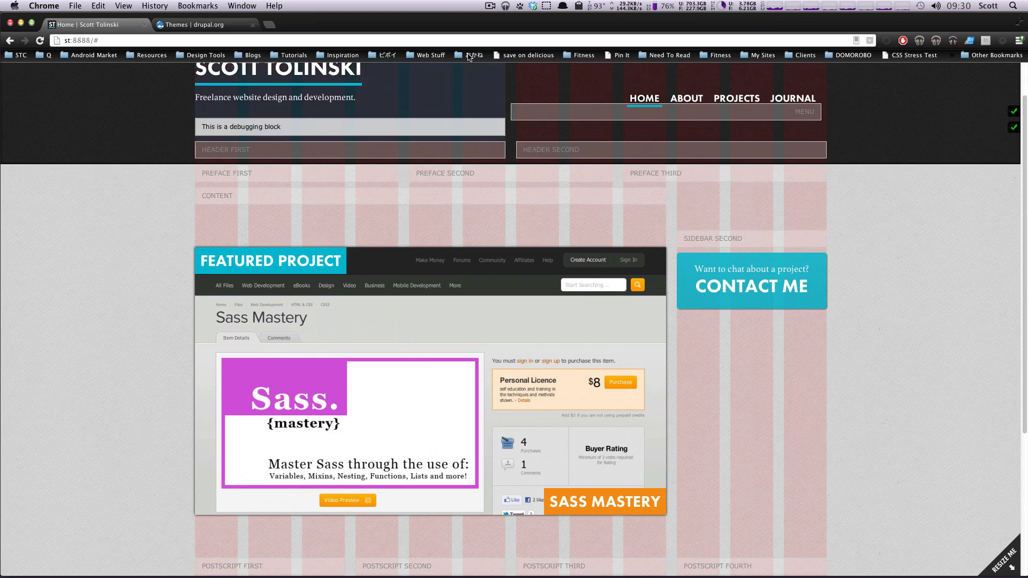
scroll("down", 3)
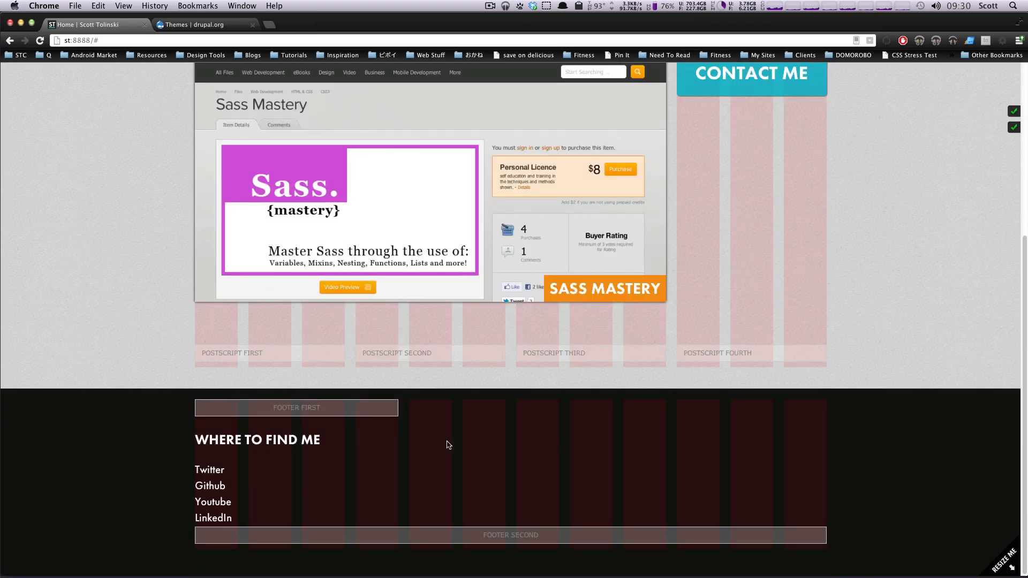
scroll("up", 3)
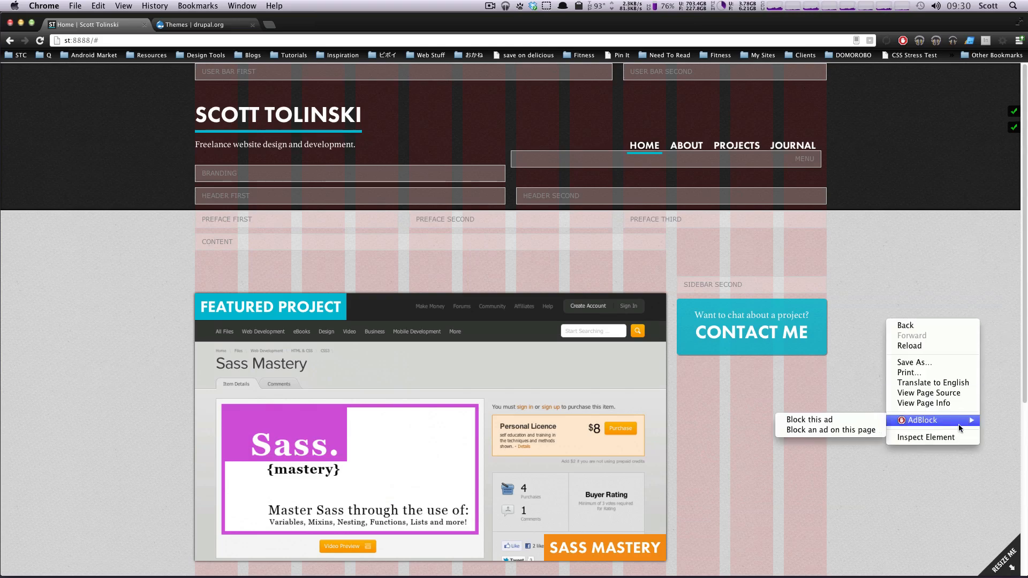
Step: Inspect the page and drag the DevTools divider to squeeze the site into its stacked mobile layout
left_click(925, 437)
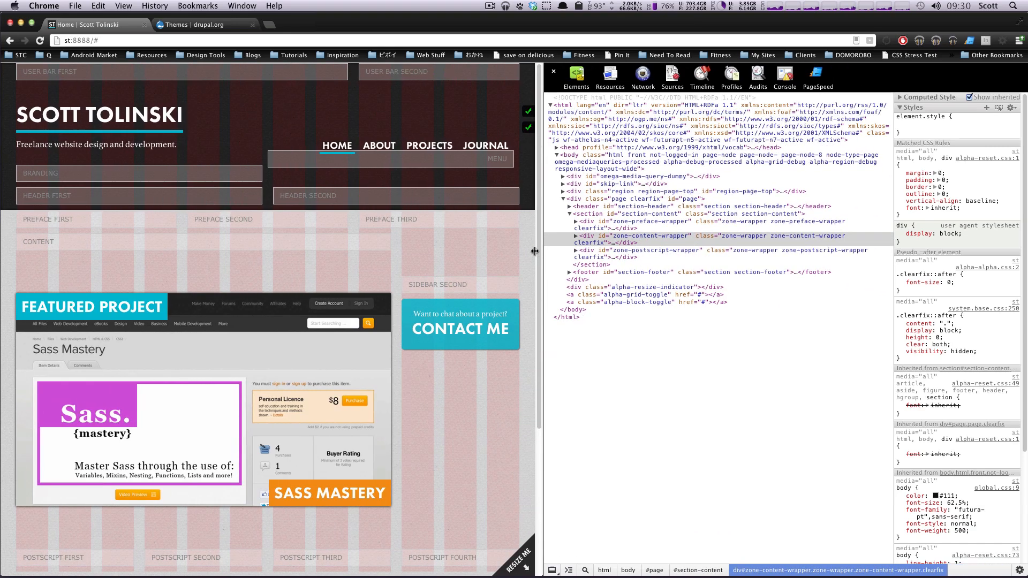
left_click_drag(534, 251, 438, 248)
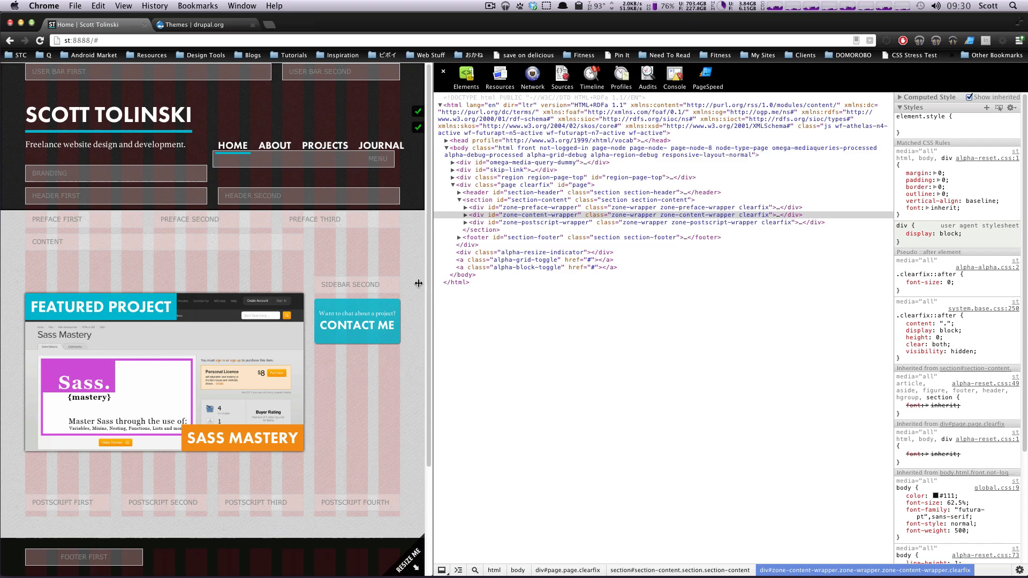
left_click_drag(418, 265, 220, 272)
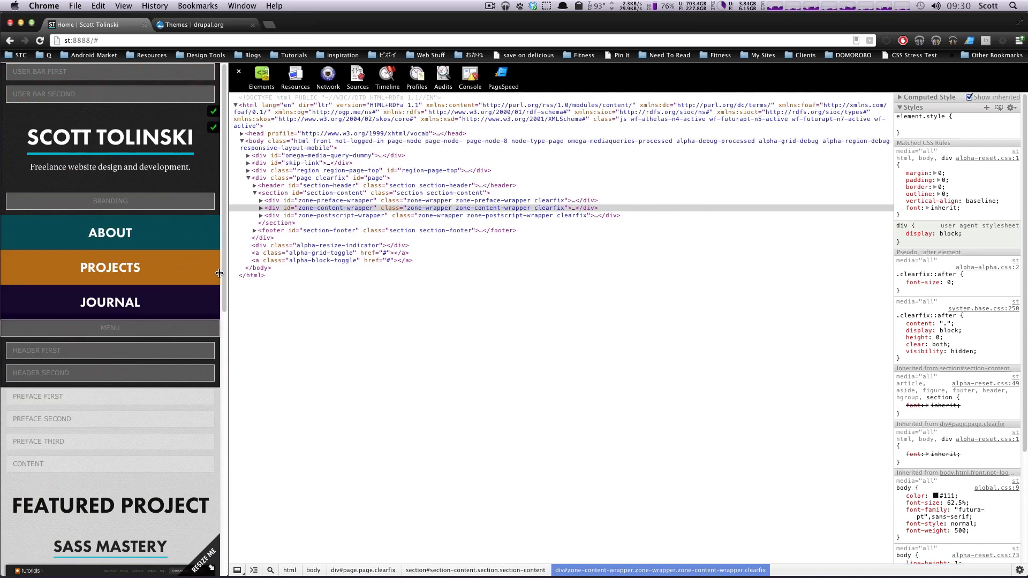
Step: Scroll the overlay-free mobile layout through the stacked About, Projects and Journal sections
scroll("down", 3)
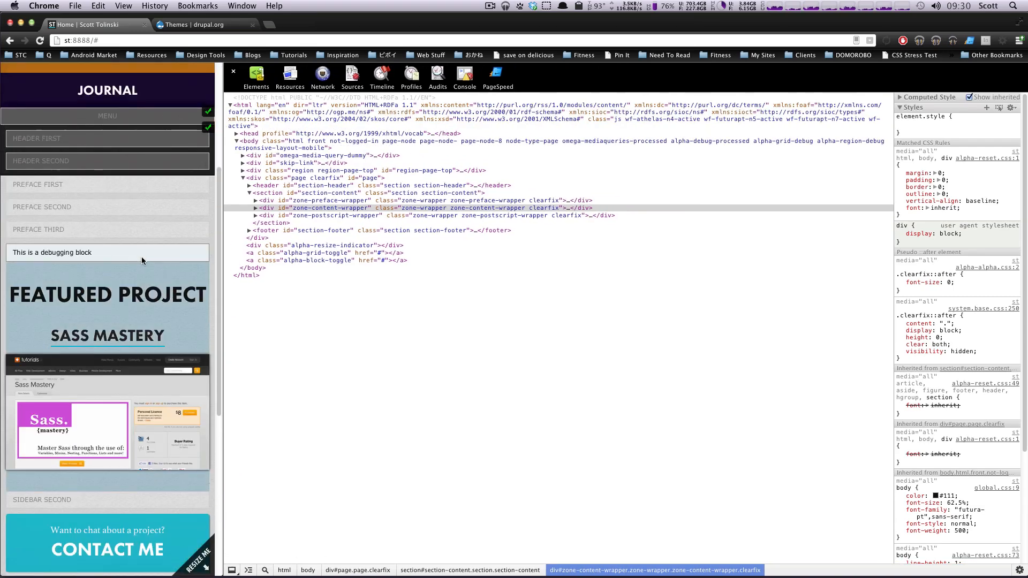
scroll("down", 3)
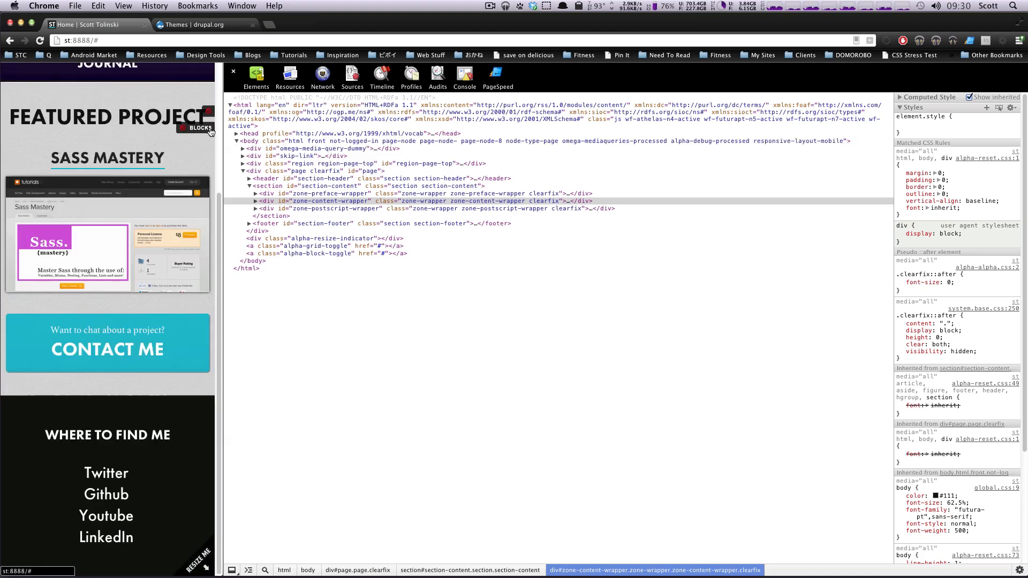
scroll("up", 3)
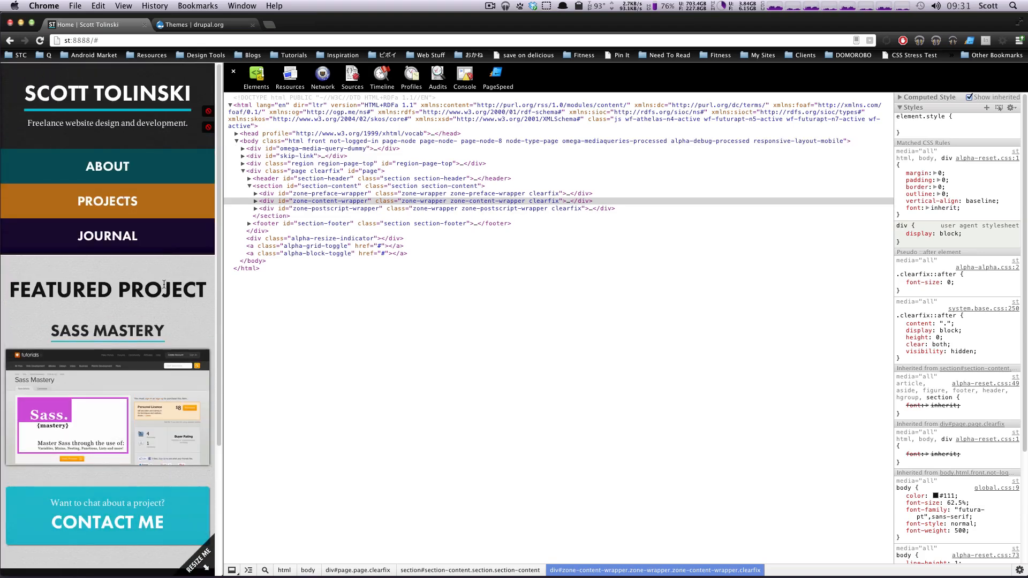
scroll("down", 3)
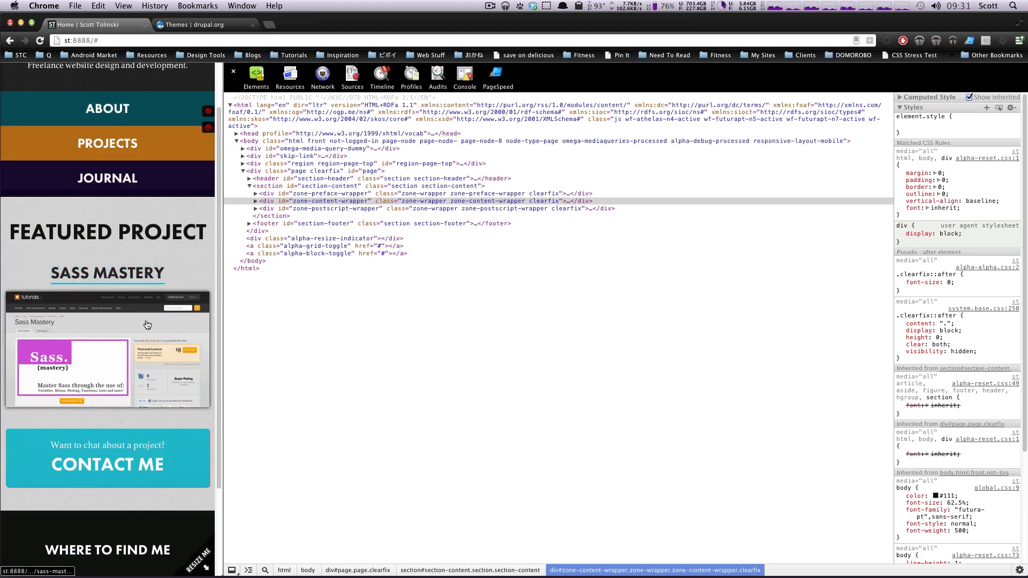
scroll("down", 3)
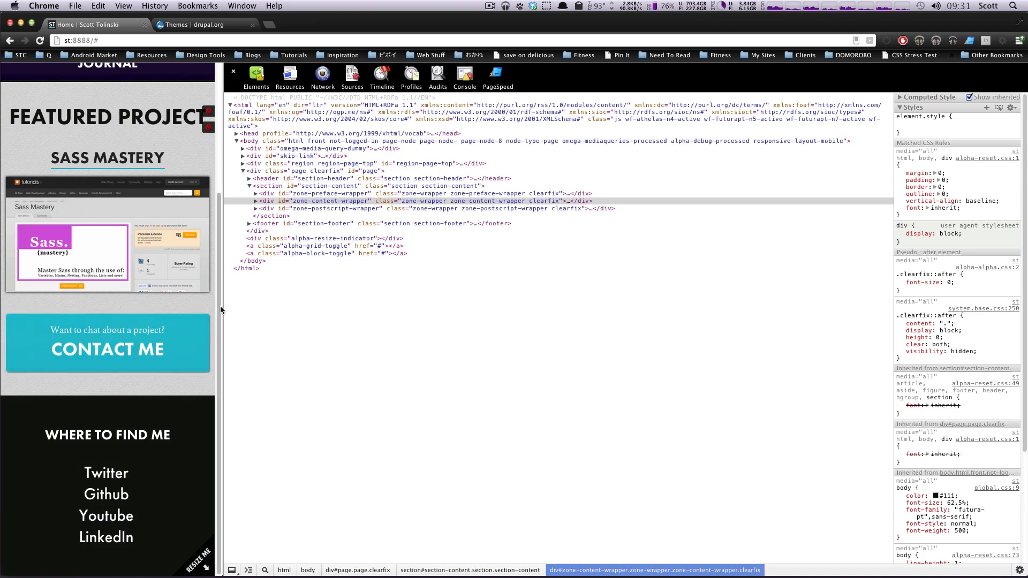
mouse_move(226, 305)
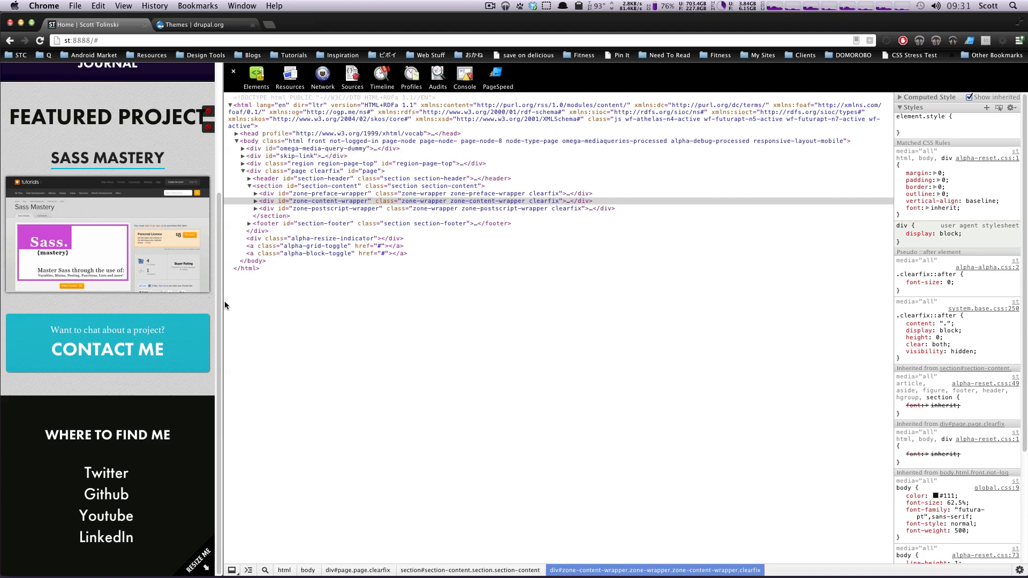
mouse_move(225, 313)
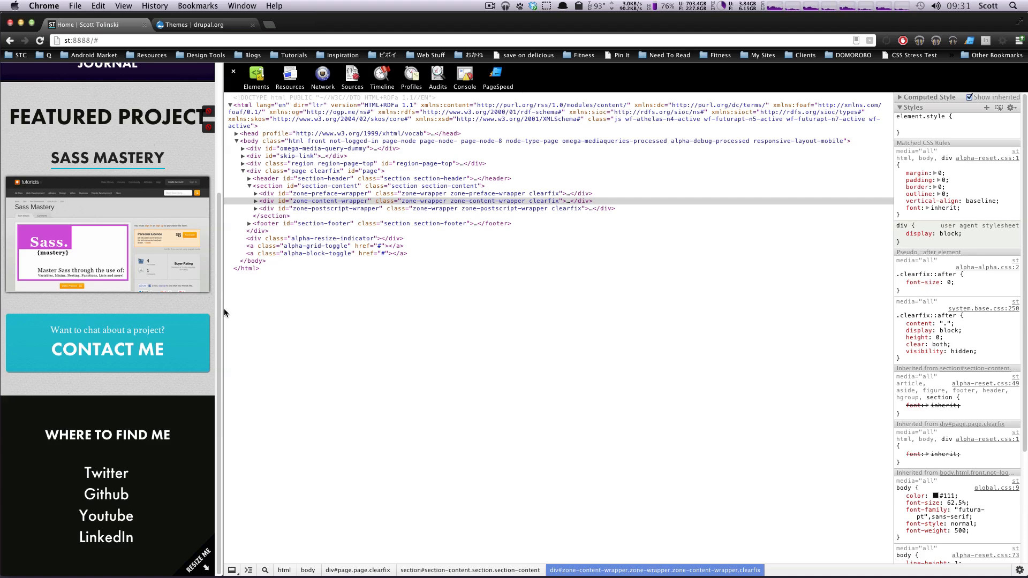
scroll("up", 3)
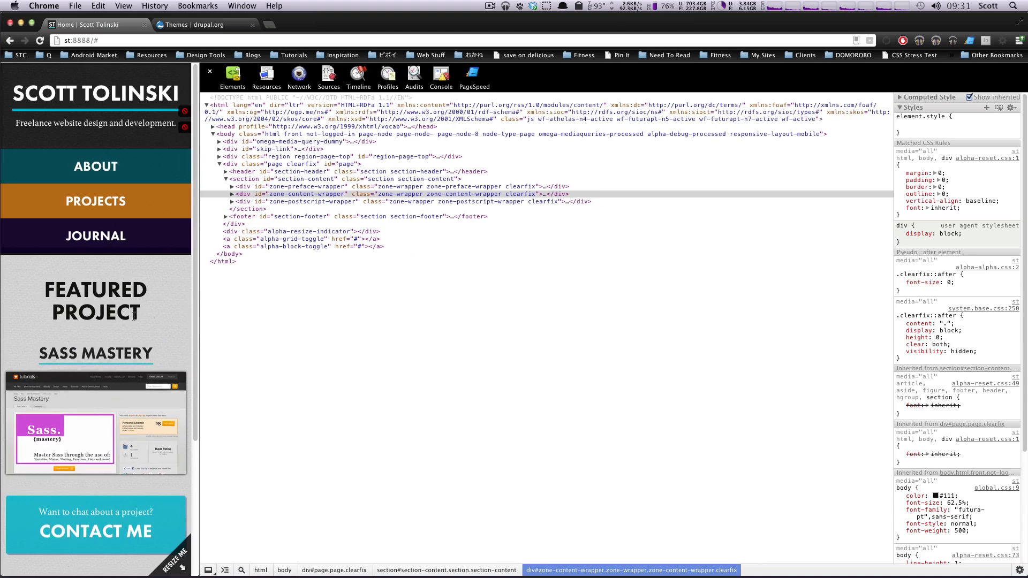
mouse_move(136, 166)
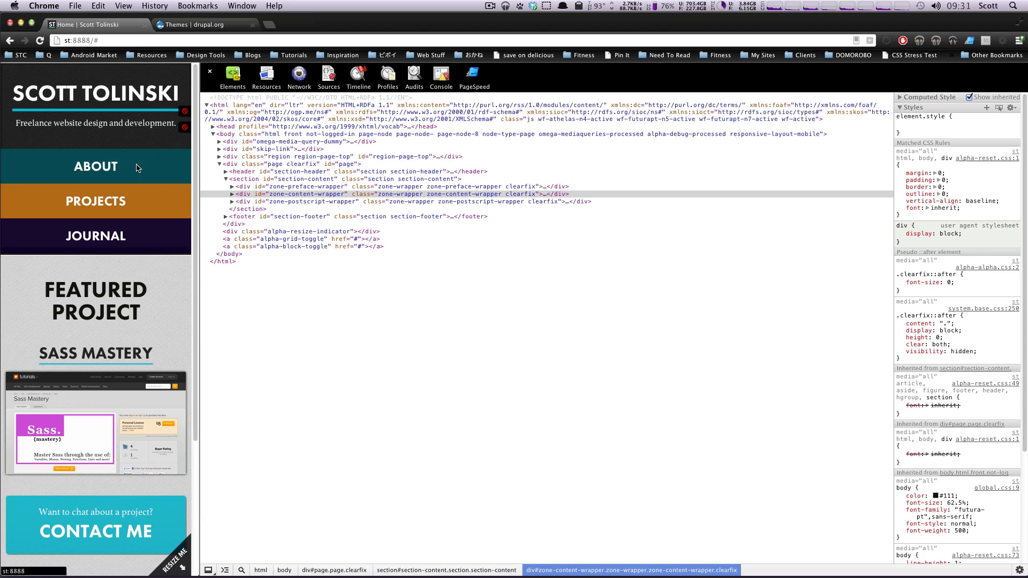
mouse_move(180, 241)
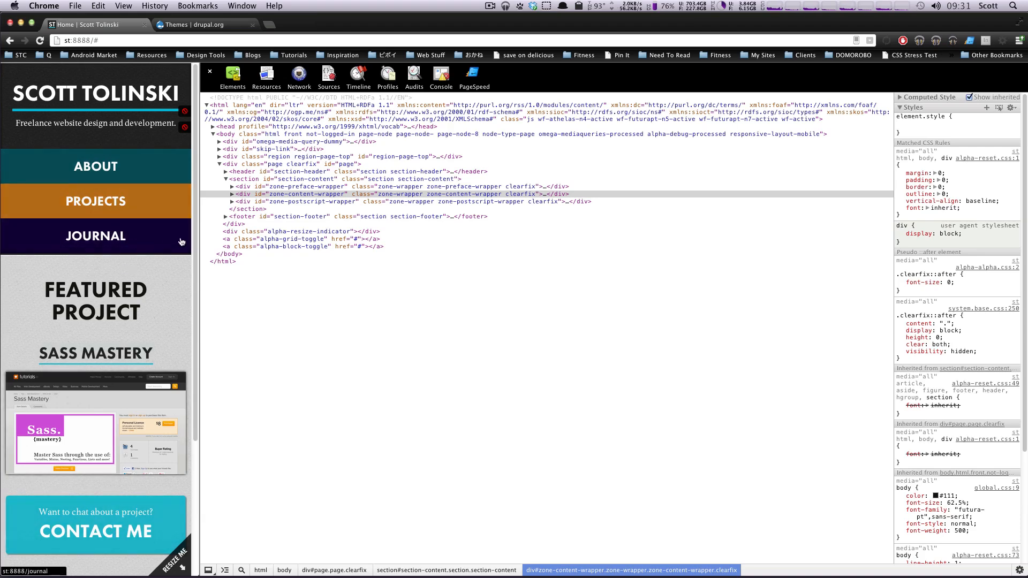